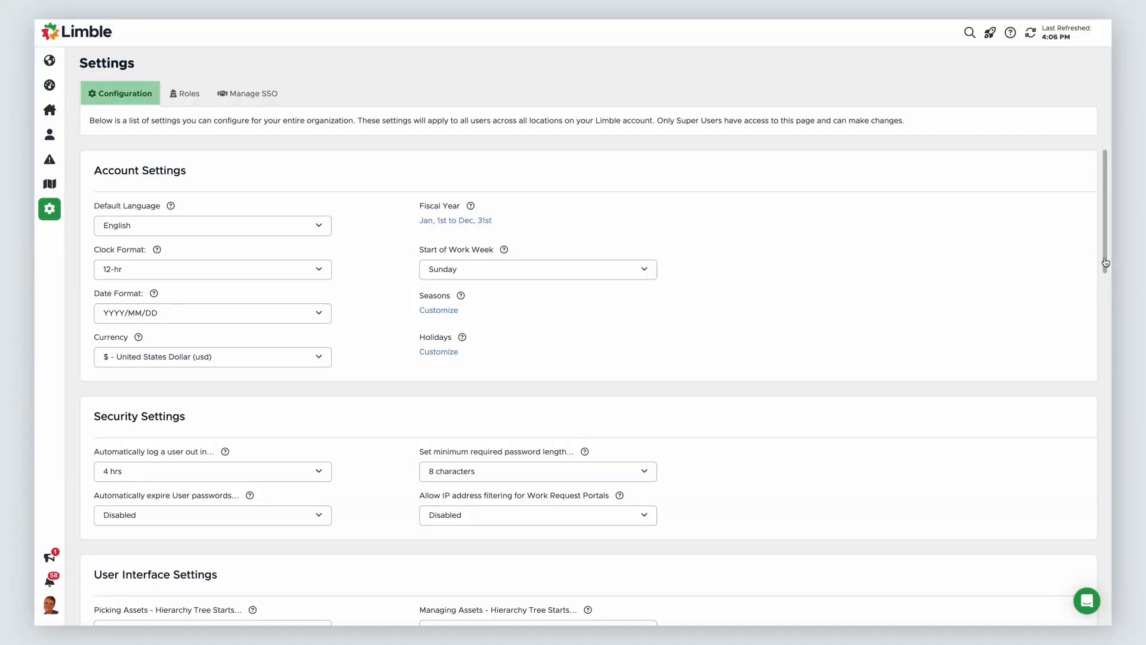
# Scroll down the organization Settings page to the Labor Categories section.
pyautogui.scroll(-3)
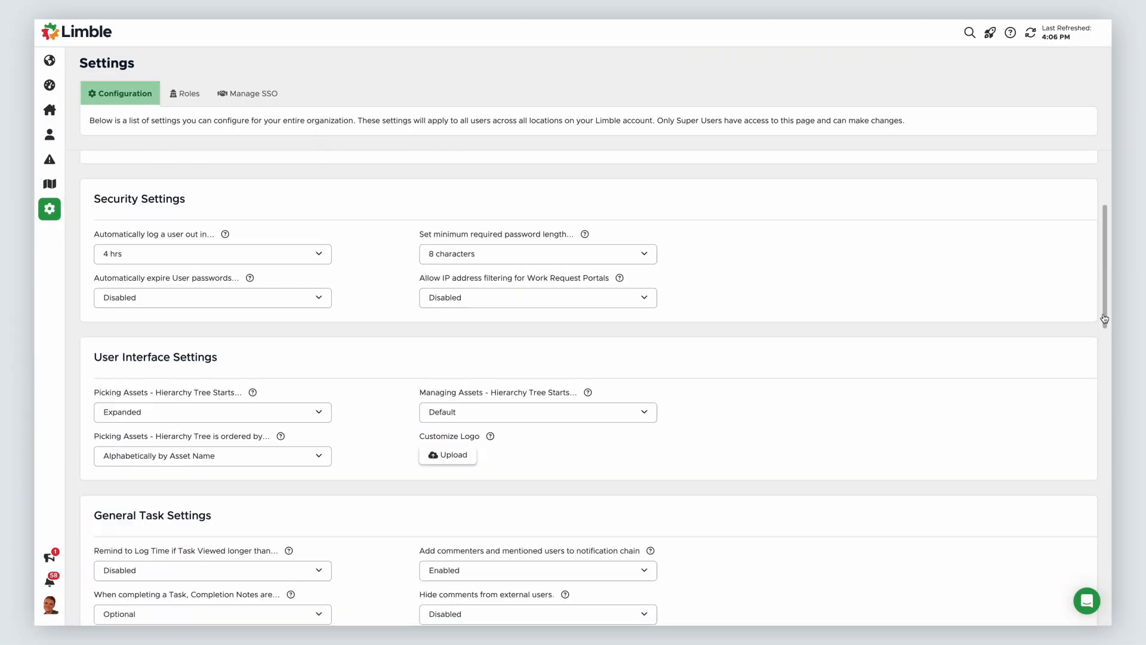
pyautogui.scroll(-3)
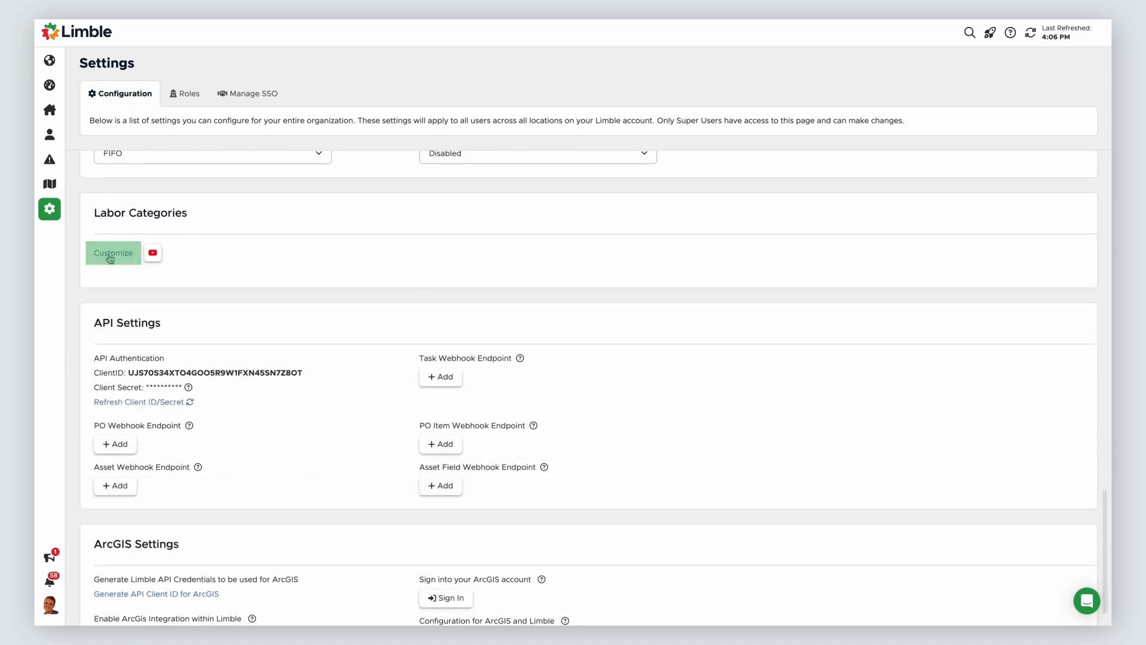
# Open Labor Categories customization and add the Regular Rate and Overtime categories.
pyautogui.click(114, 251)
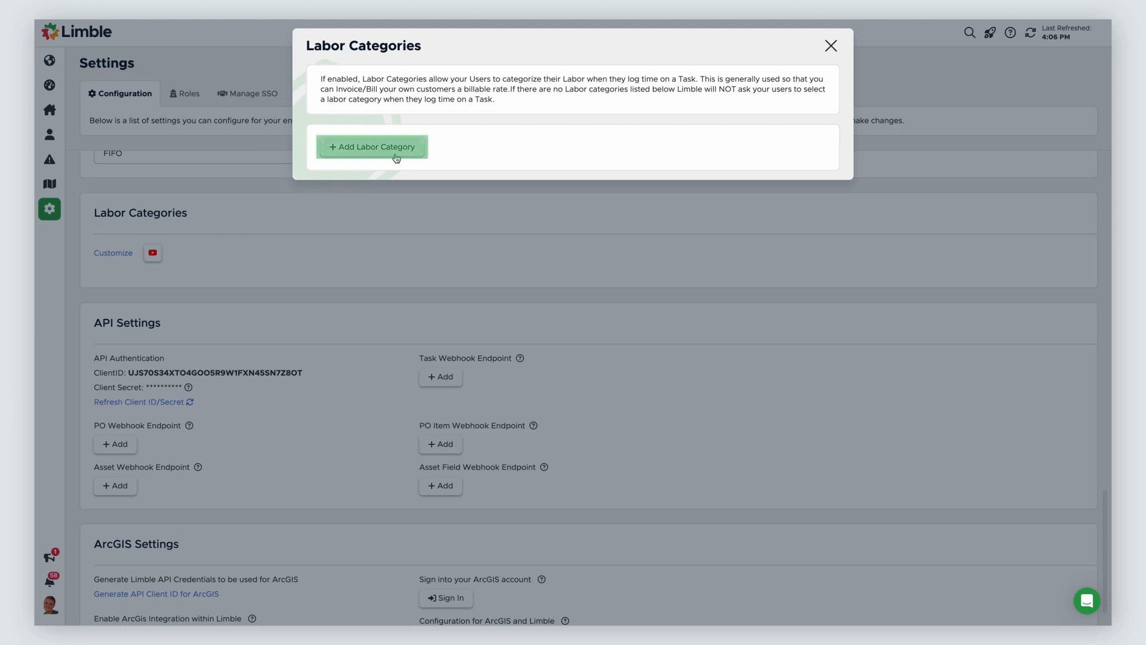
pyautogui.click(372, 146)
pyautogui.write('Overtime')
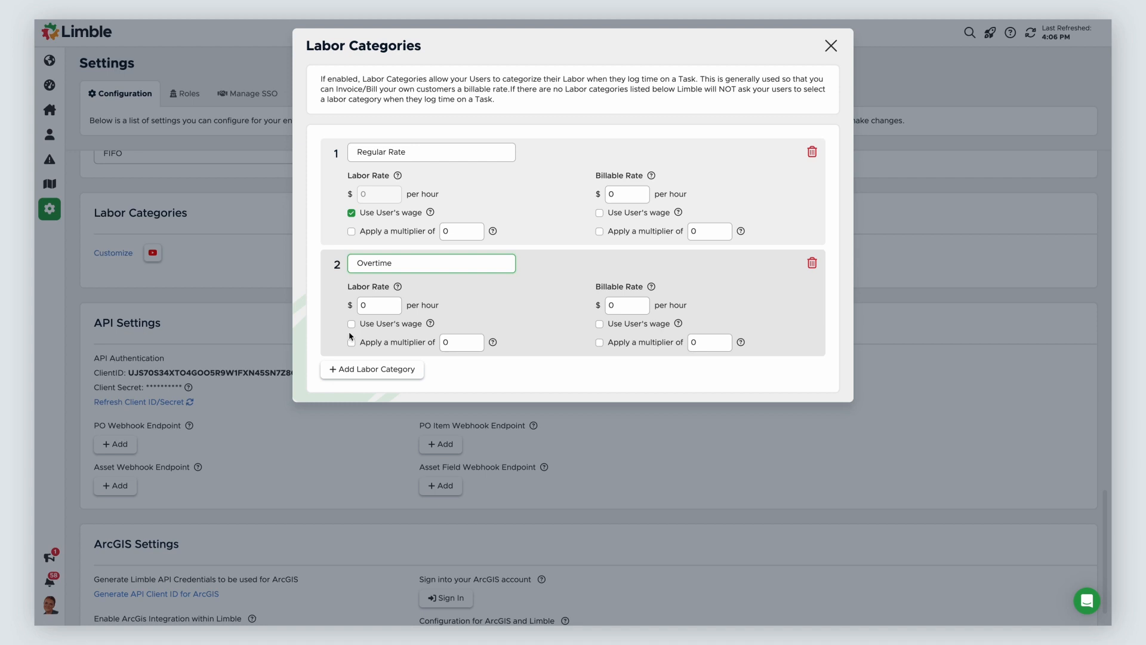
# Give Overtime a user's-wage labor rate with a 1.5 multiplier and a user's-wage billable rate.
pyautogui.click(351, 324)
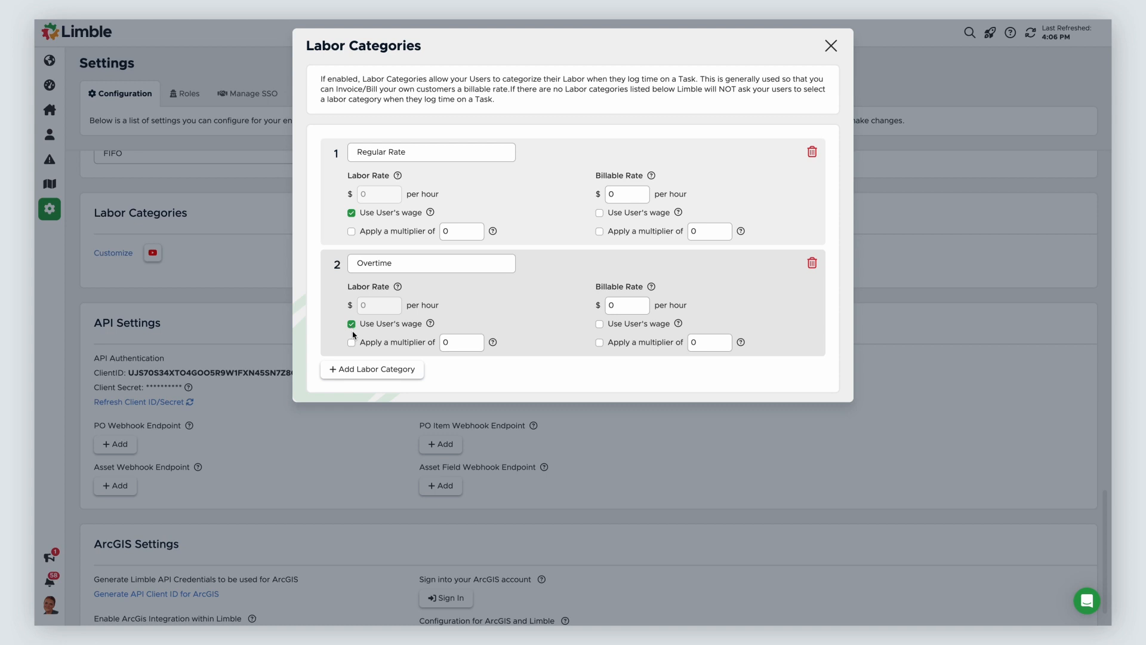
pyautogui.click(351, 342)
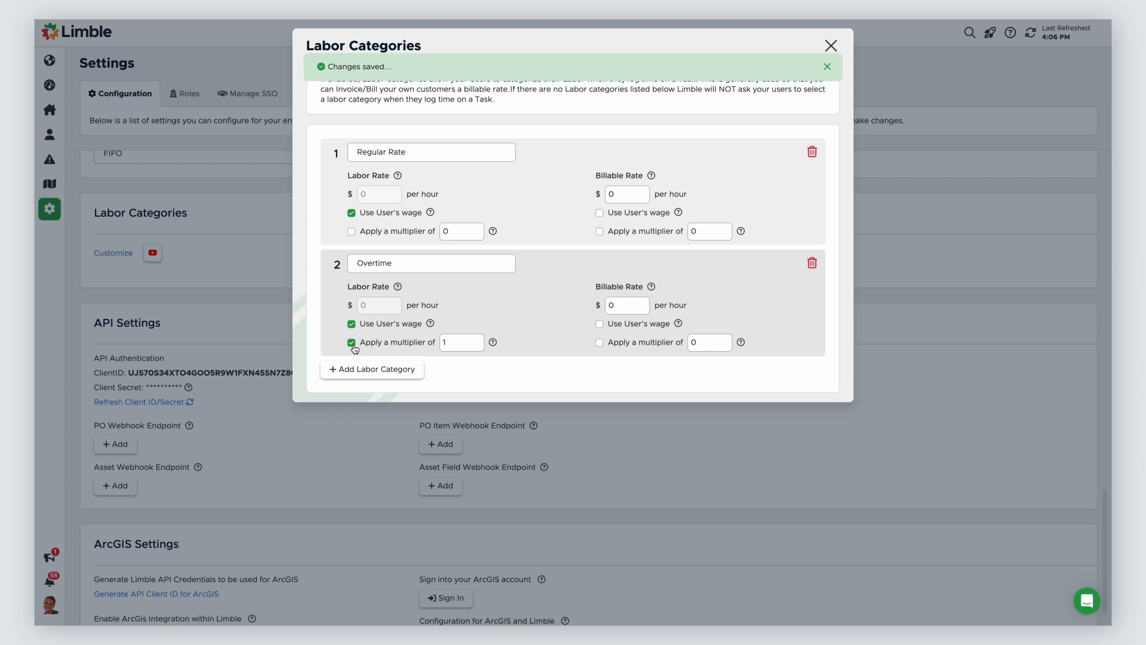
pyautogui.click(456, 342)
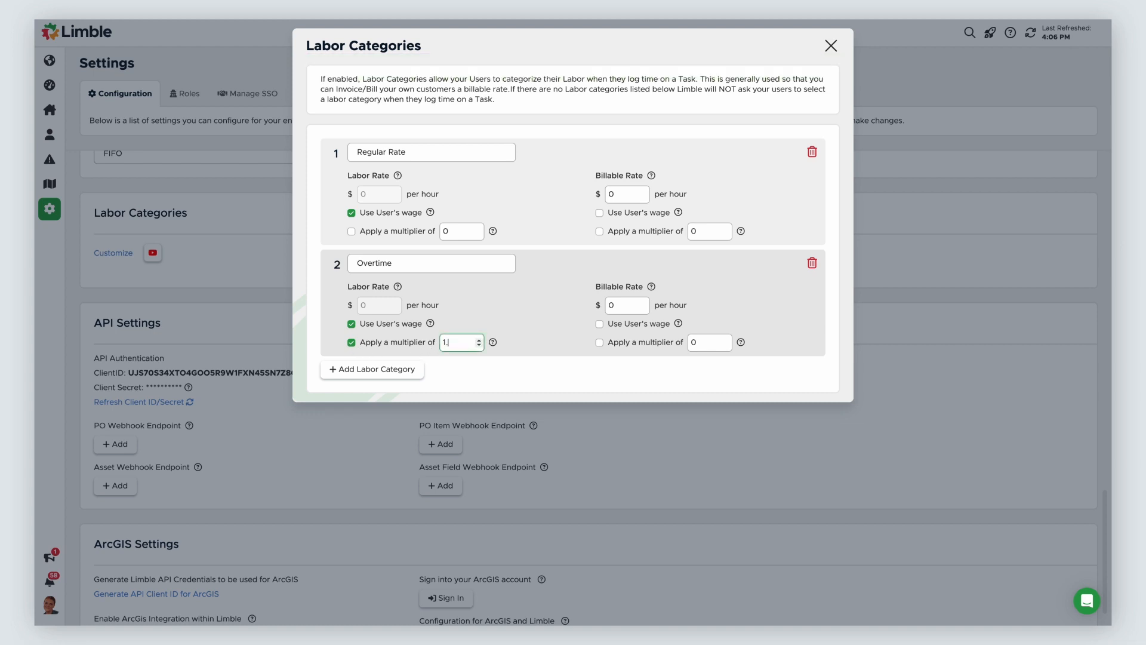
pyautogui.write('.5')
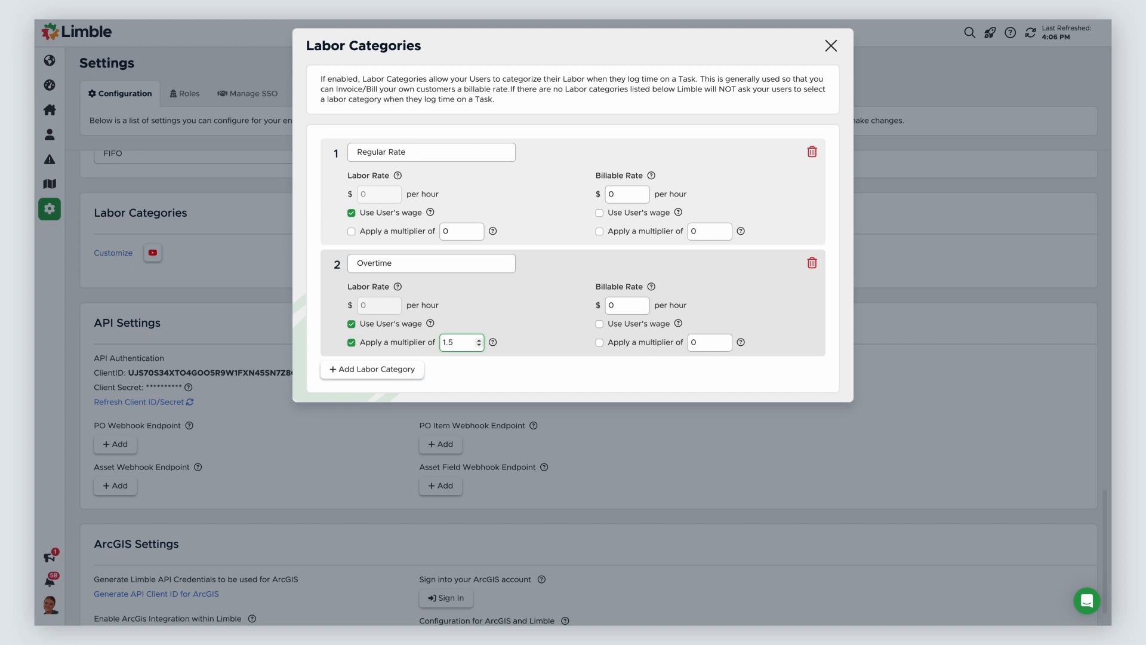
pyautogui.click(599, 342)
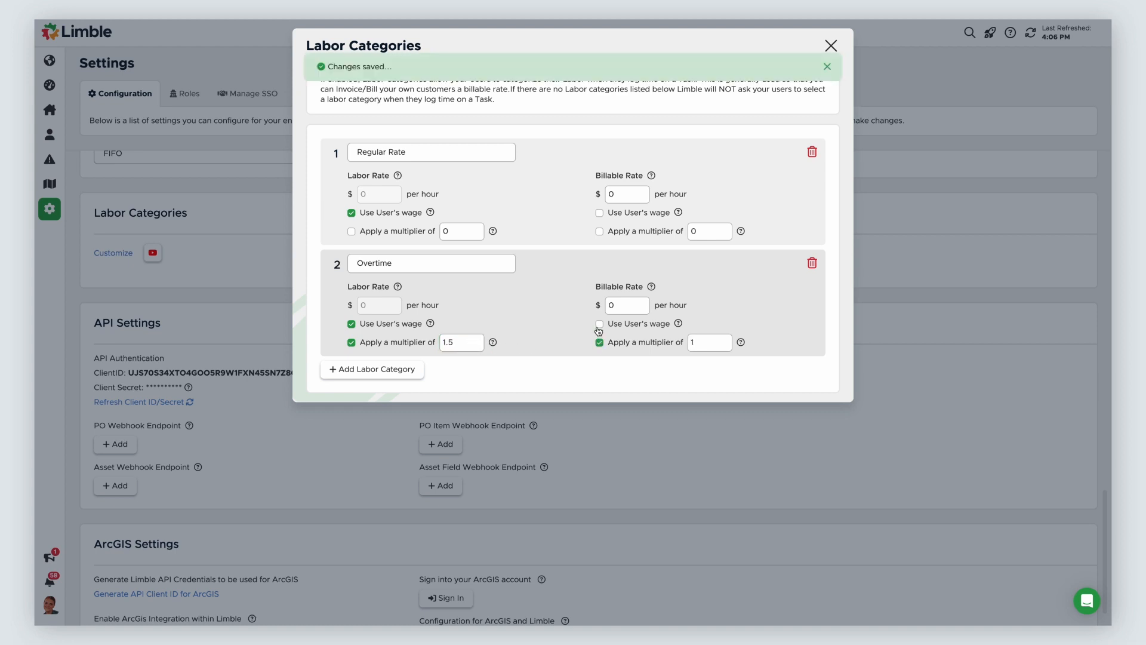
pyautogui.click(599, 323)
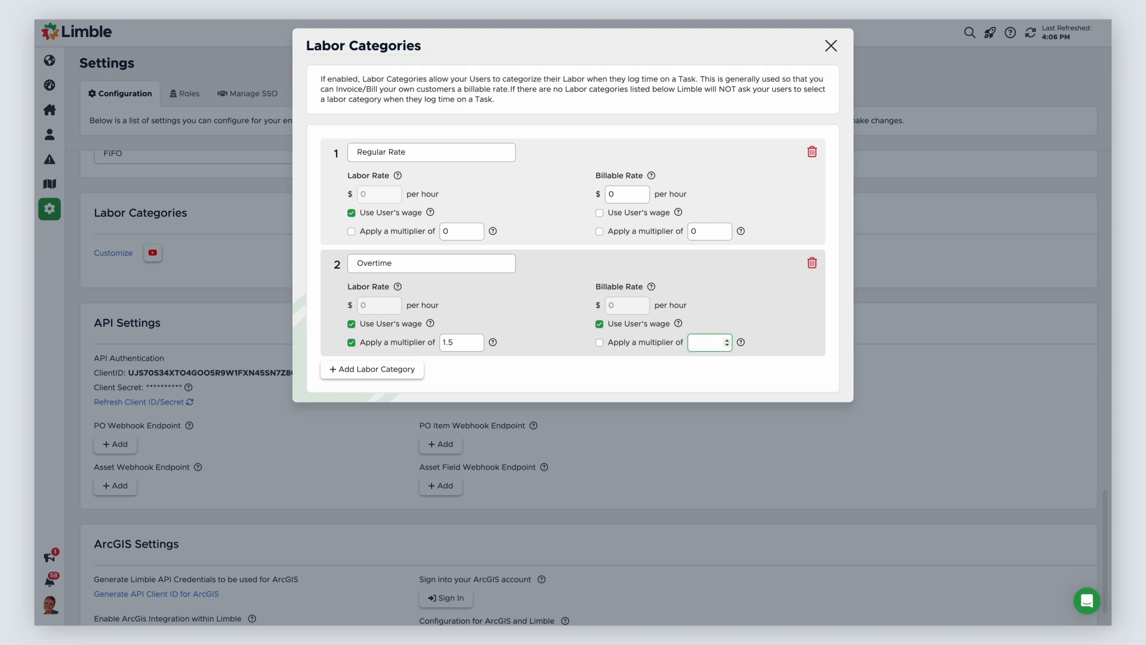
pyautogui.click(599, 342)
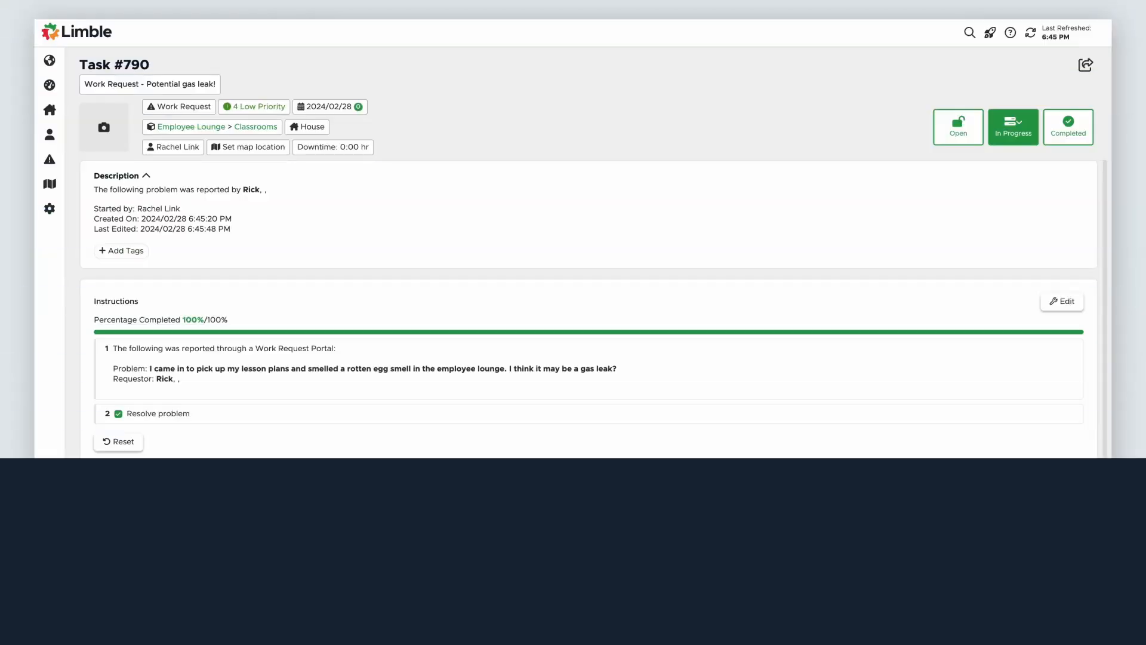
# Scroll Task #790 and start completing it to bring up the Complete Task dialog.
pyautogui.scroll(-3)
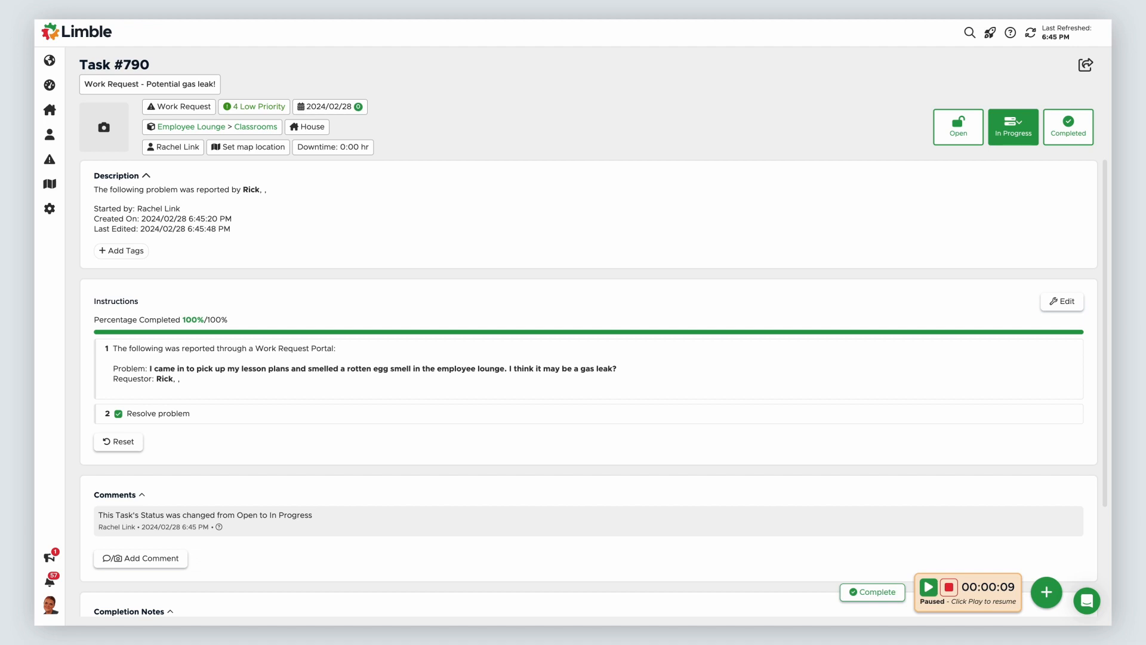
pyautogui.click(871, 592)
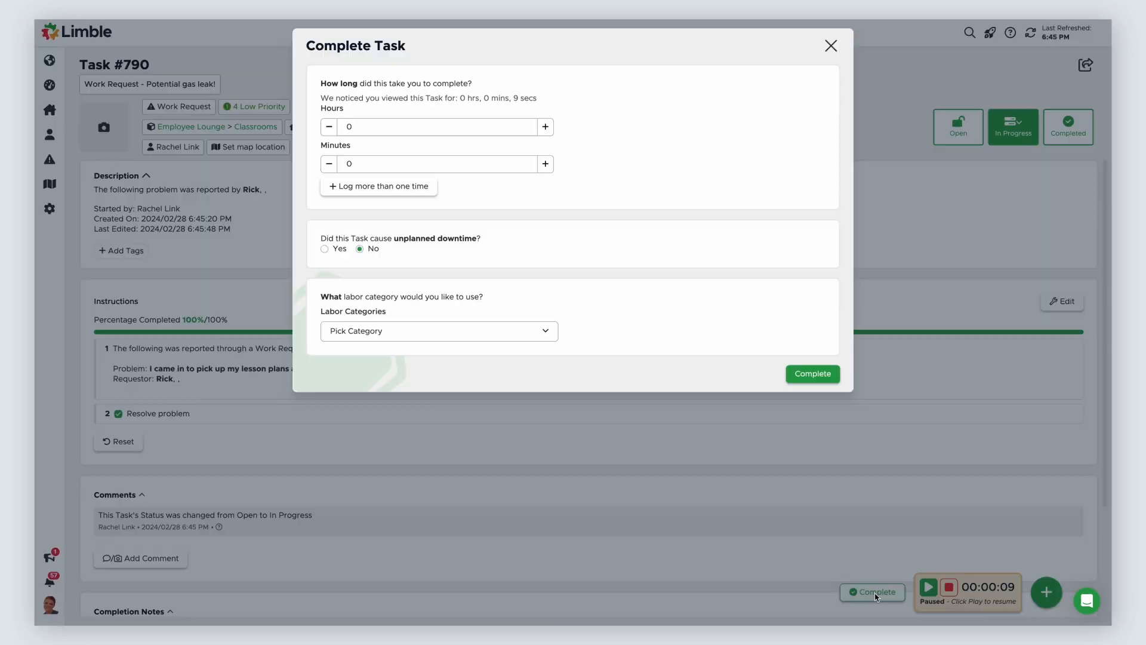
# Enter 60 minutes spent on Task #790 and open the labor category choices.
pyautogui.click(435, 164)
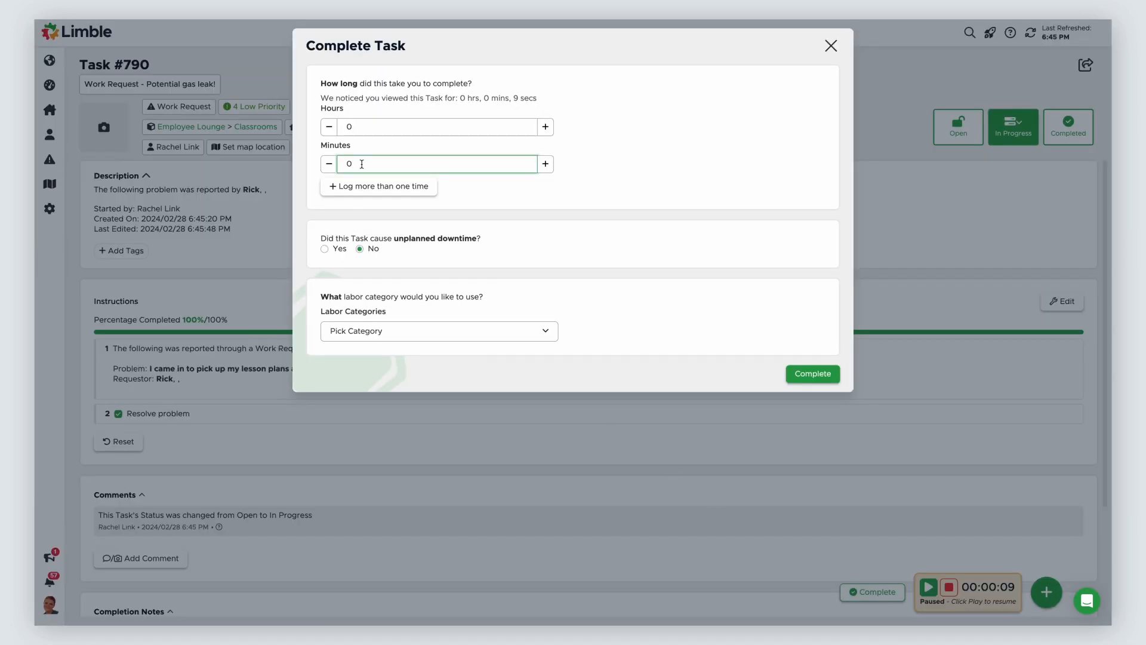
pyautogui.write('60')
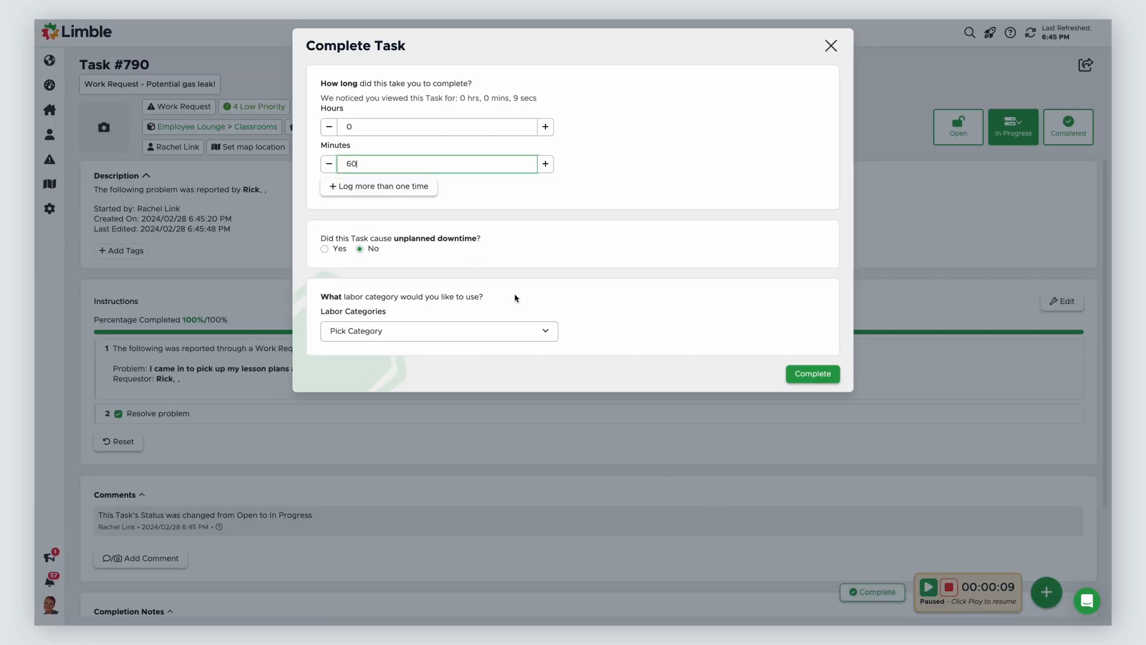
pyautogui.click(438, 330)
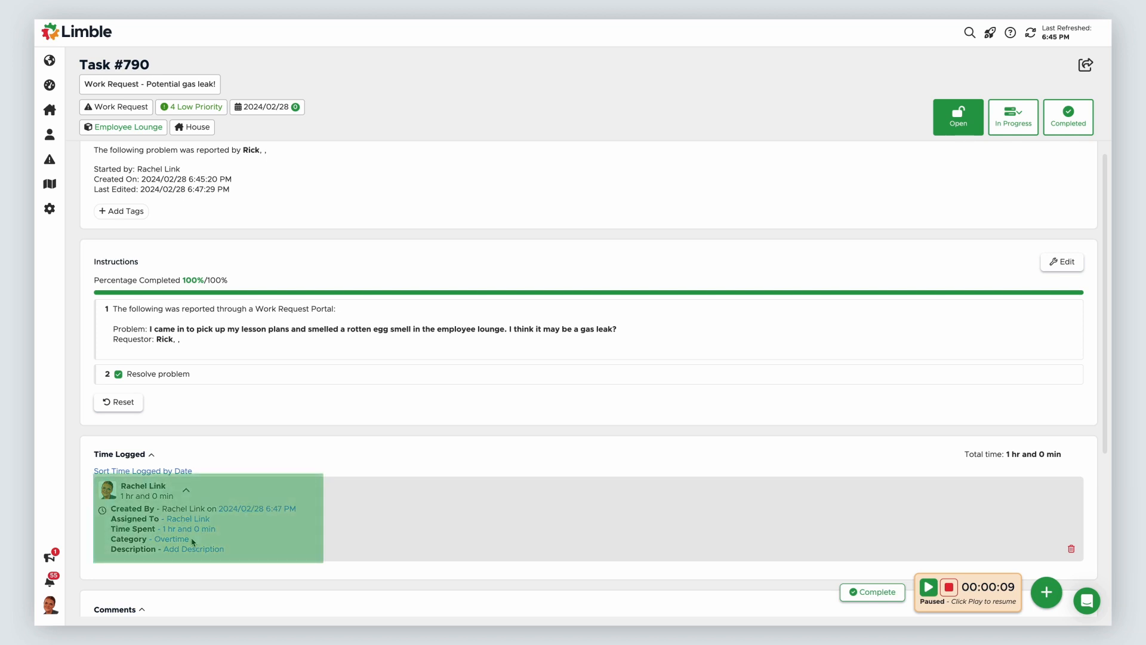
# Set the one-hour time entry's category to Overtime in the Pick Category dialog.
pyautogui.click(172, 538)
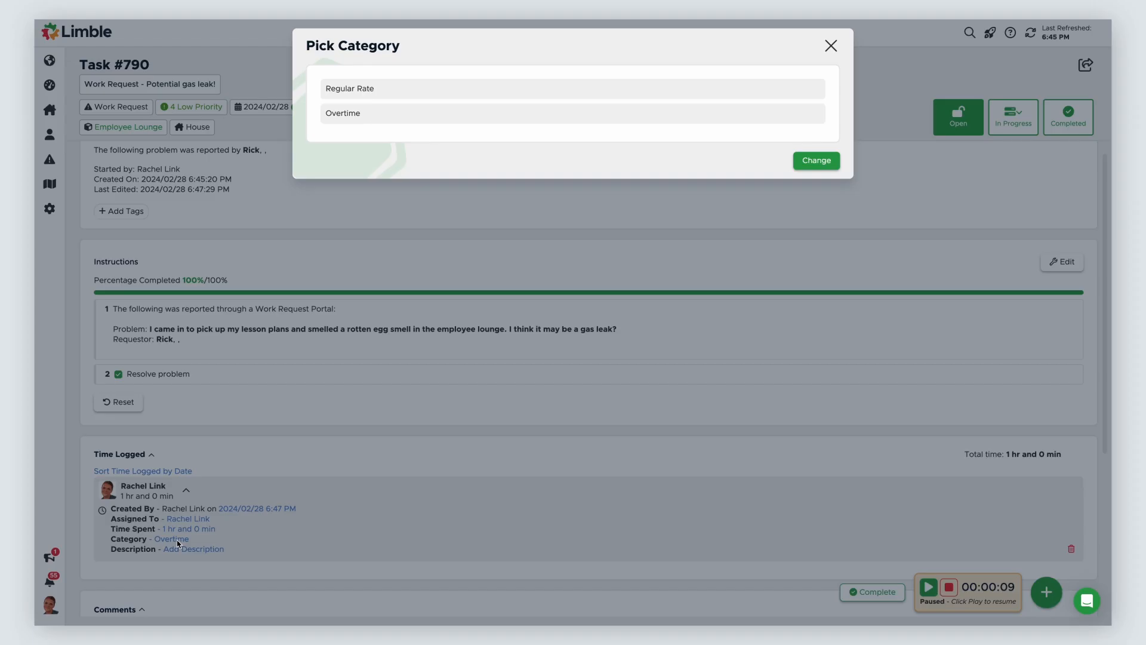
pyautogui.moveTo(359, 250)
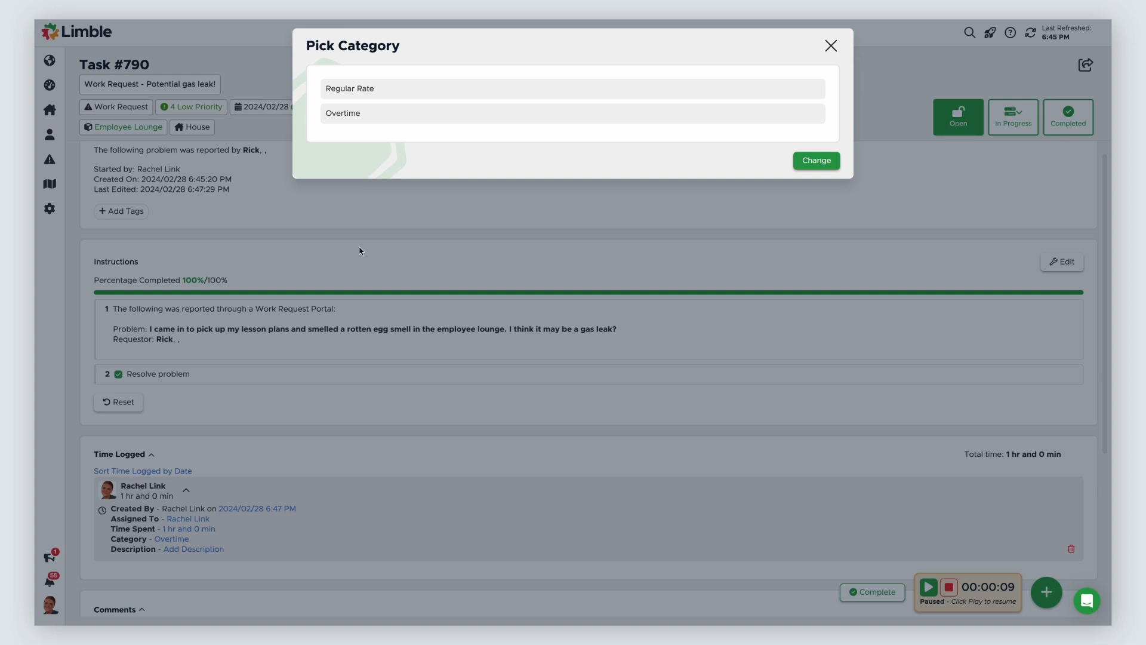
pyautogui.click(572, 88)
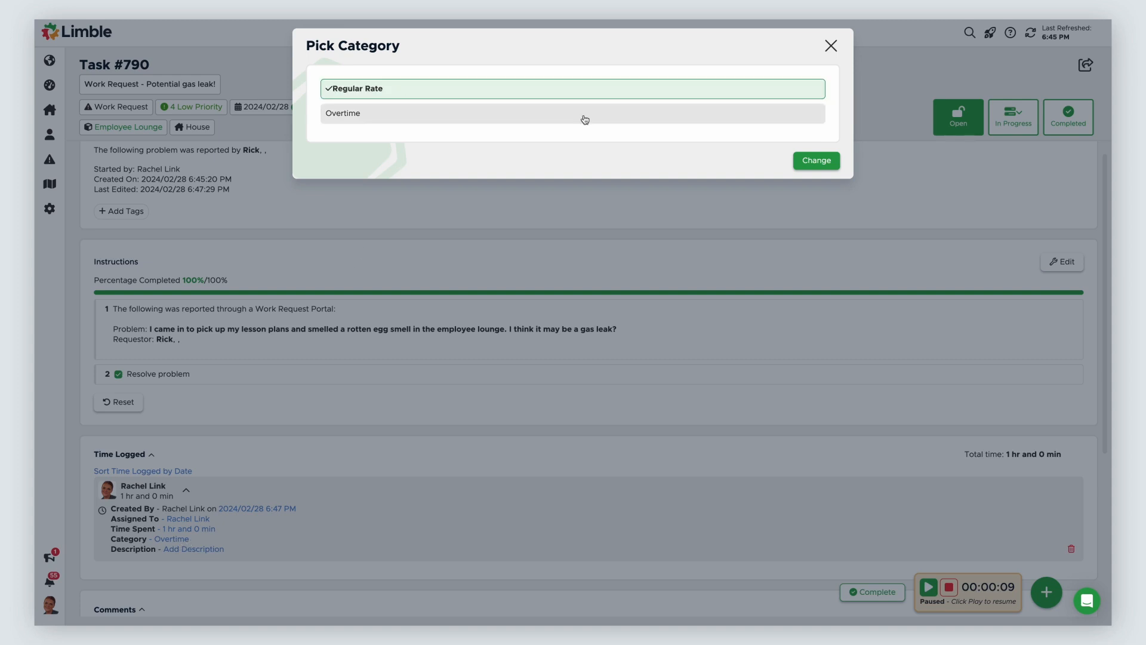
pyautogui.click(816, 160)
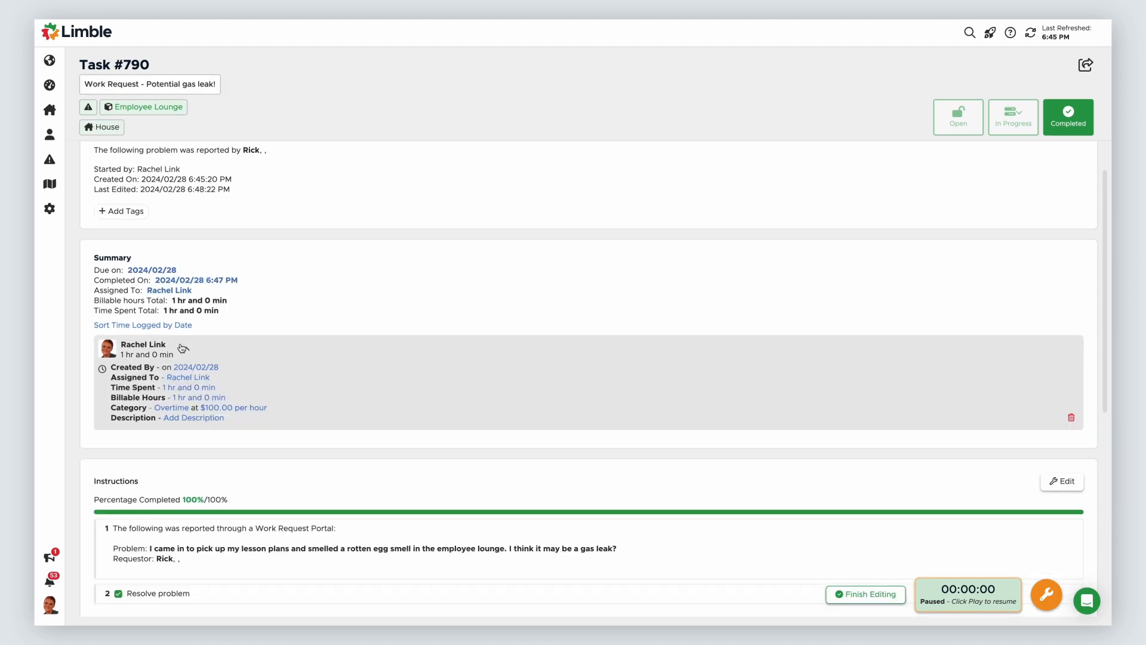
# Reopen the time entry's category choices, then go to the Facilities Team Overtime dashboard.
pyautogui.click(172, 407)
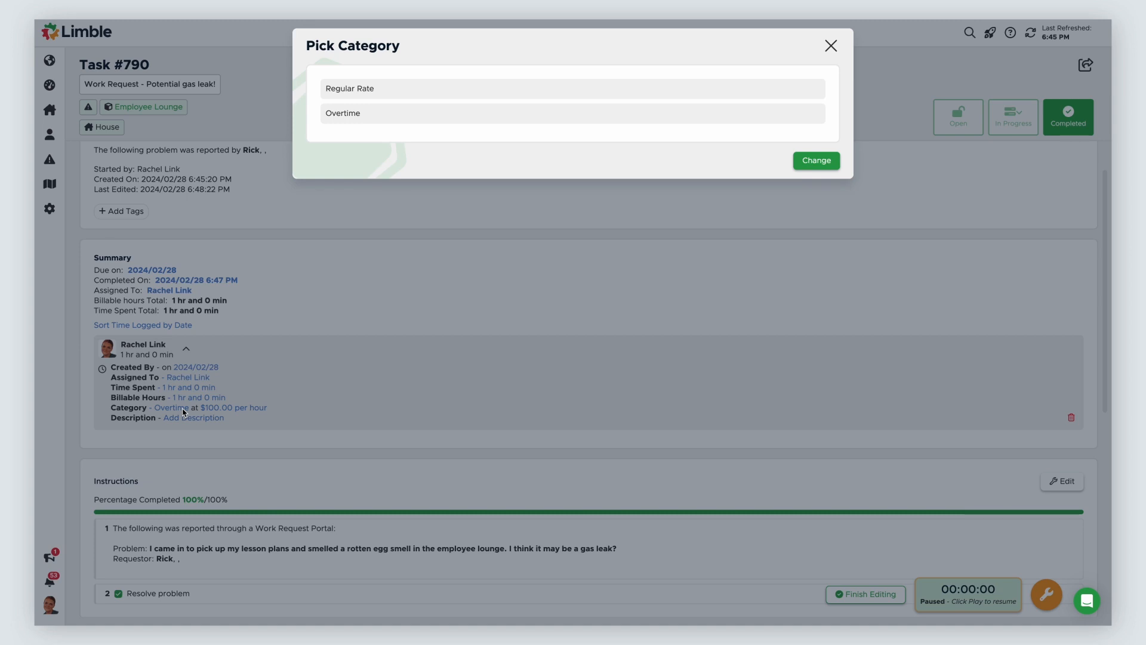
pyautogui.click(49, 85)
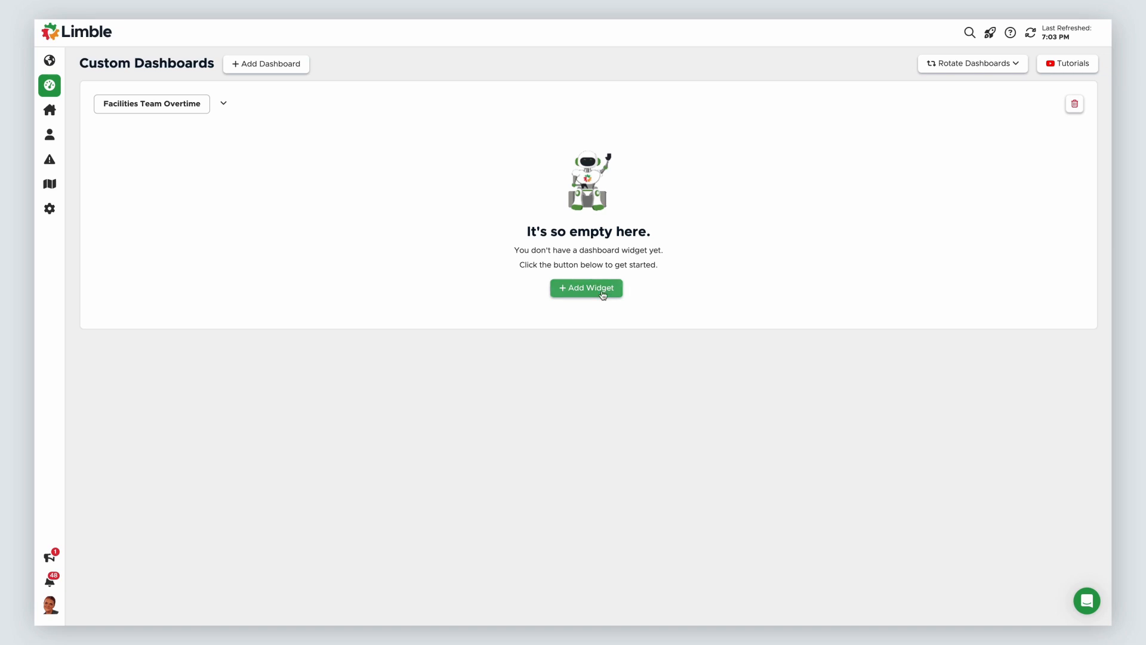
# Add a Total Time Spent widget counting only the Overtime labor category.
pyautogui.click(586, 287)
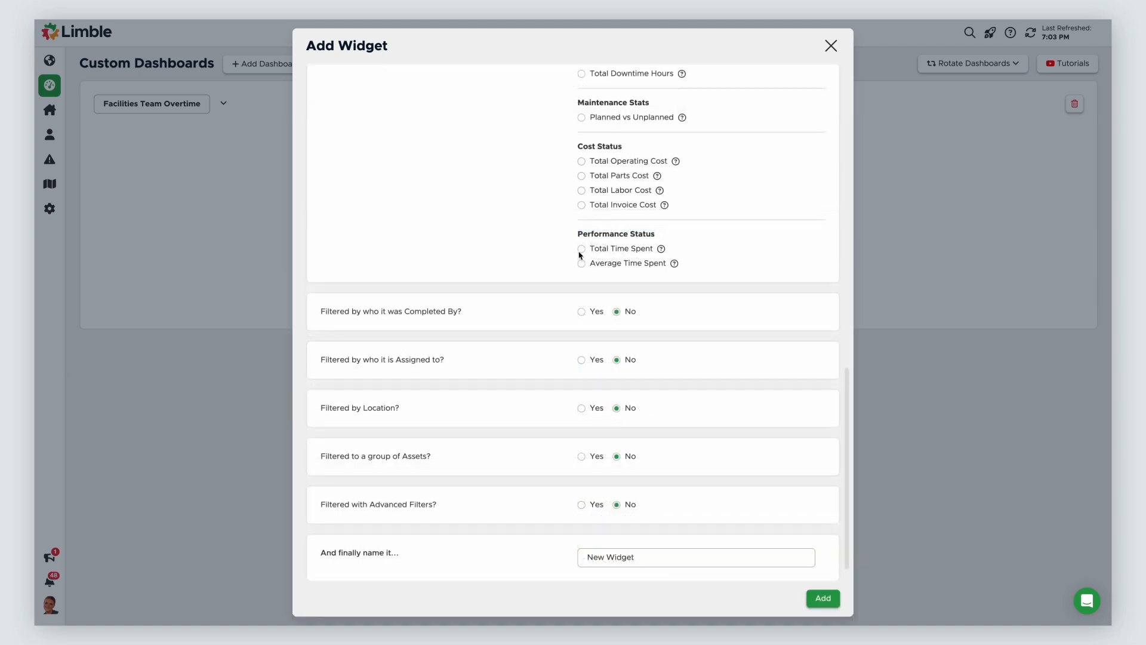
pyautogui.click(582, 249)
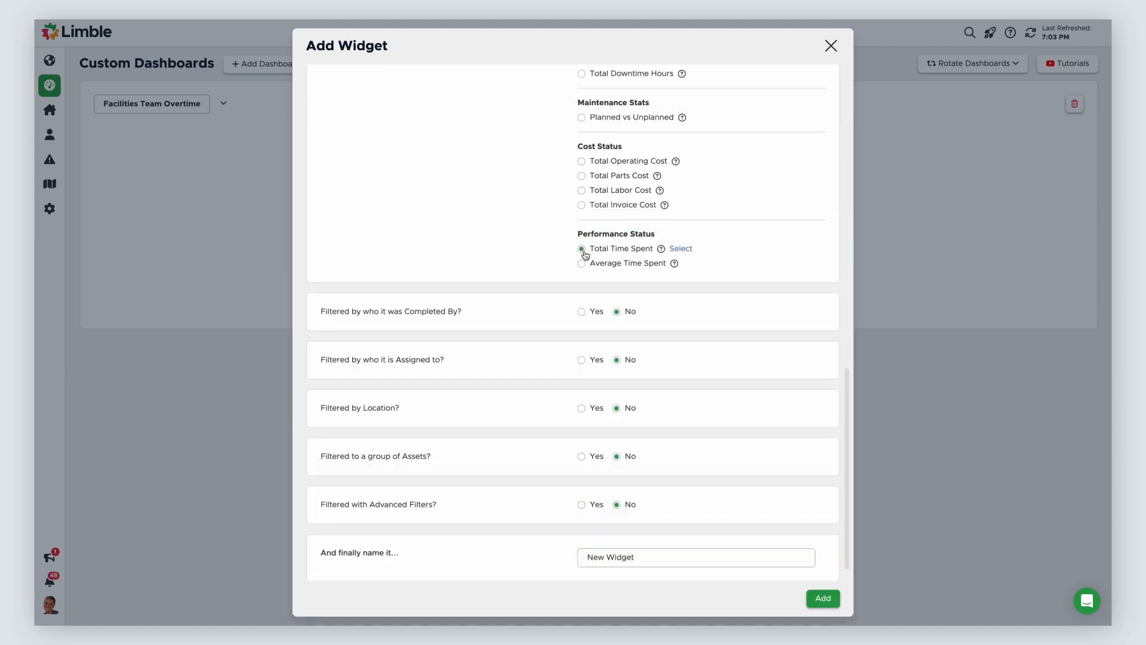
pyautogui.click(680, 249)
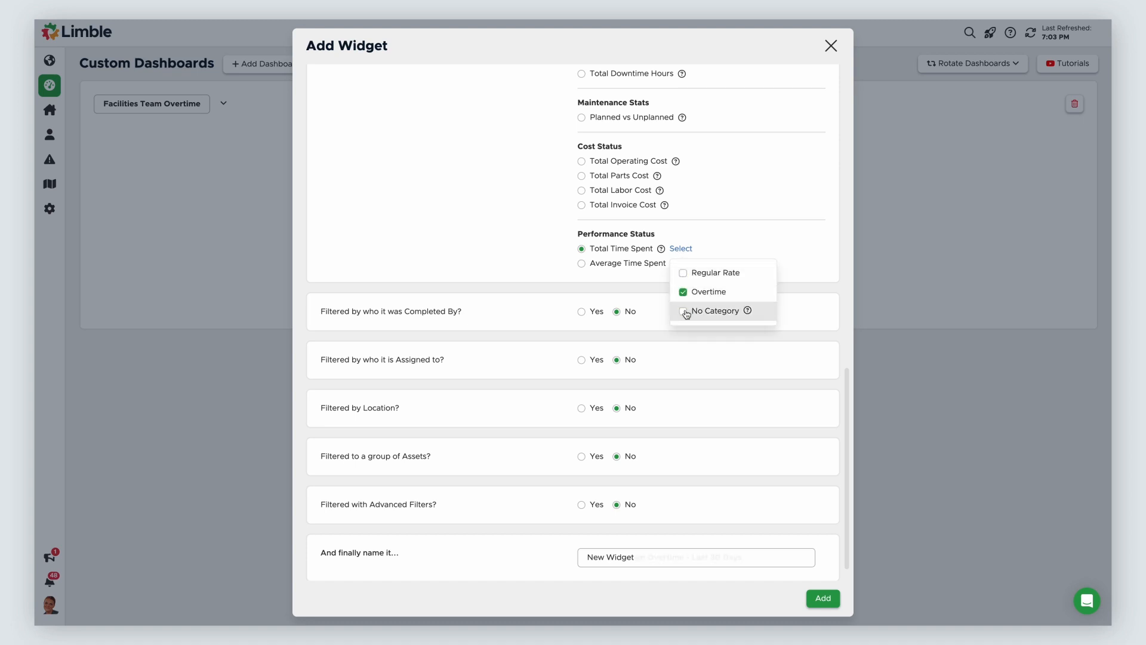
pyautogui.click(821, 598)
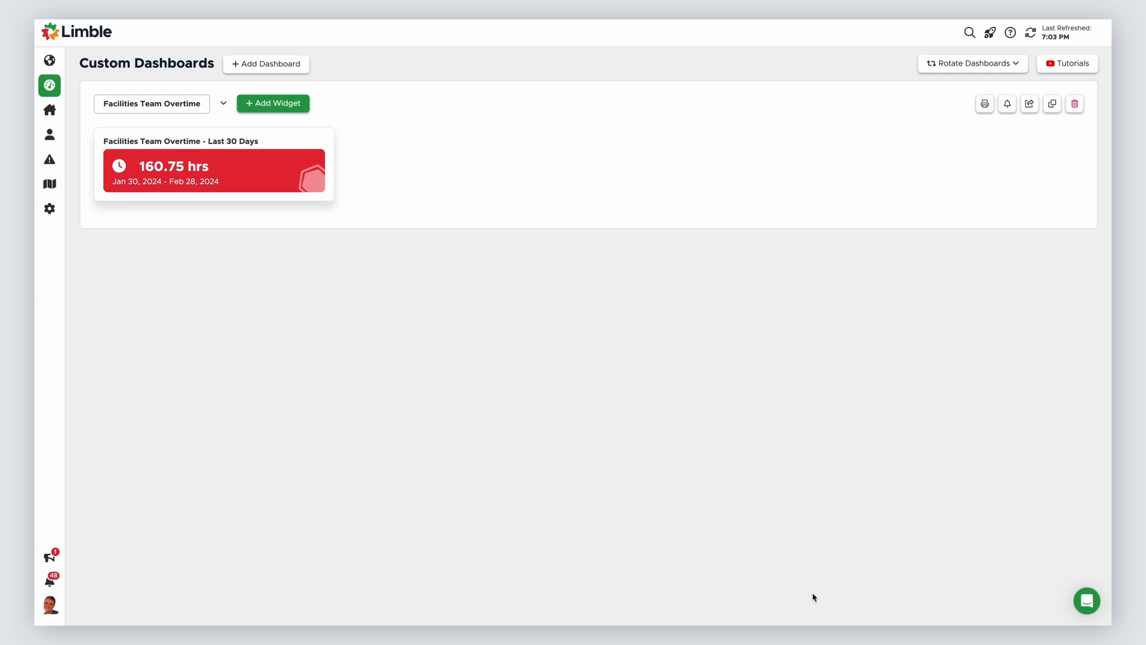